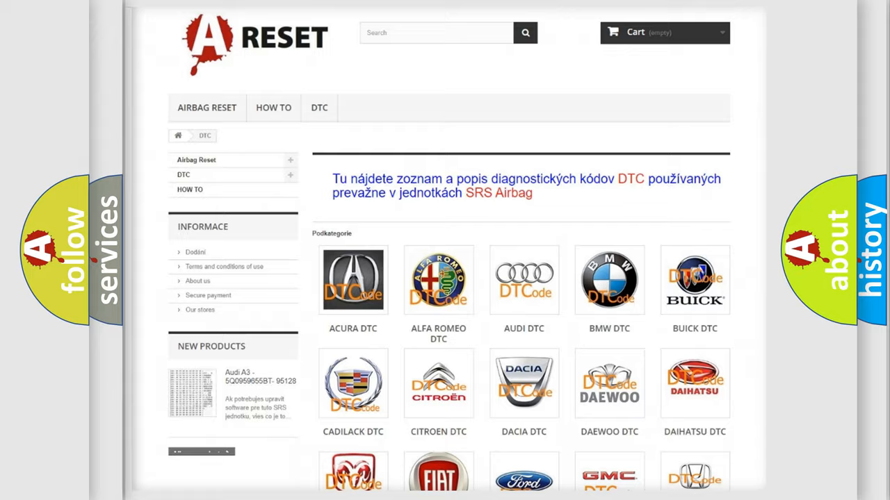
Open the FIAT DTC page and scroll through its airbag code subcategories from B000111 onward.
{"action": "scroll", "scroll_direction": "down", "scroll_amount": 3}
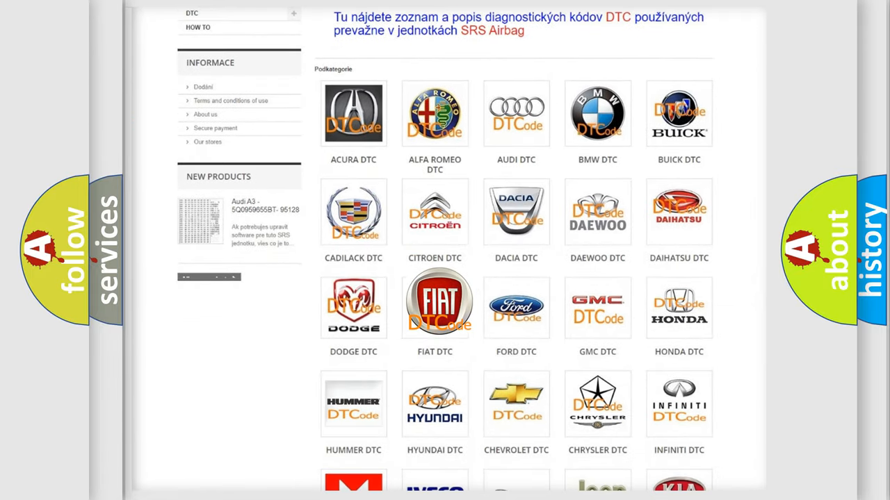
{"action": "left_click", "coordinate": [435, 302]}
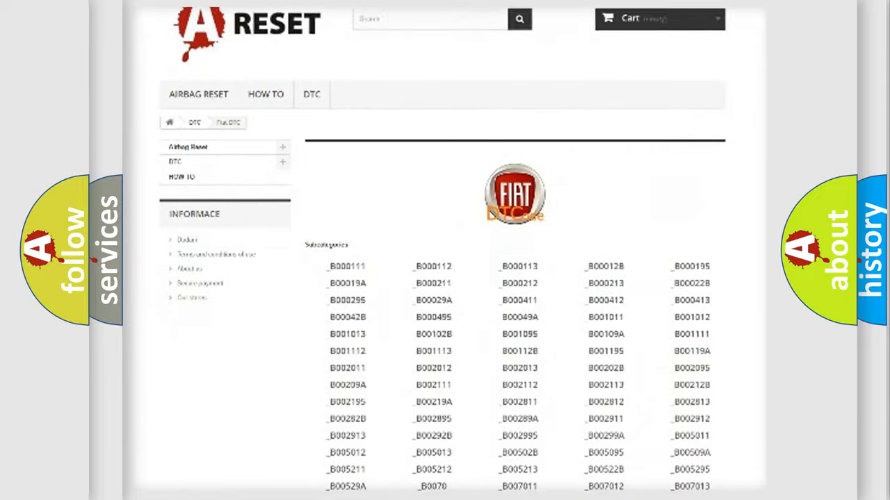
{"action": "scroll", "scroll_direction": "down", "scroll_amount": 3}
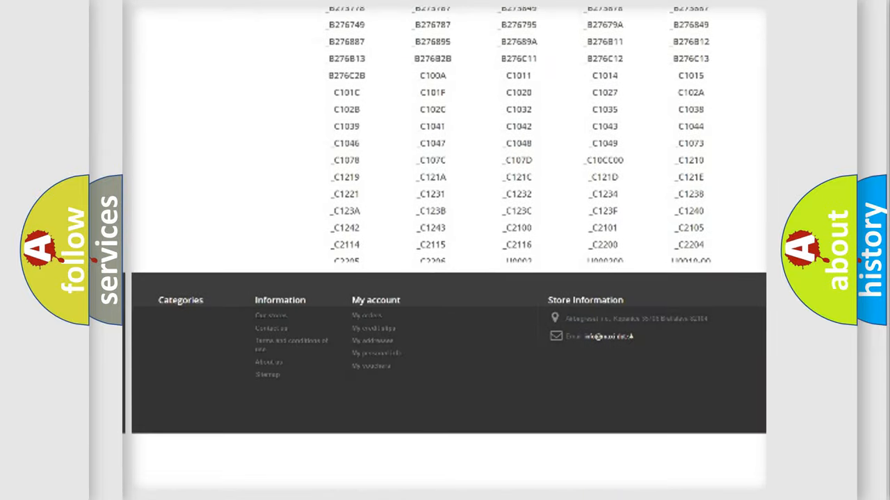
{"action": "scroll", "scroll_direction": "down", "scroll_amount": 3}
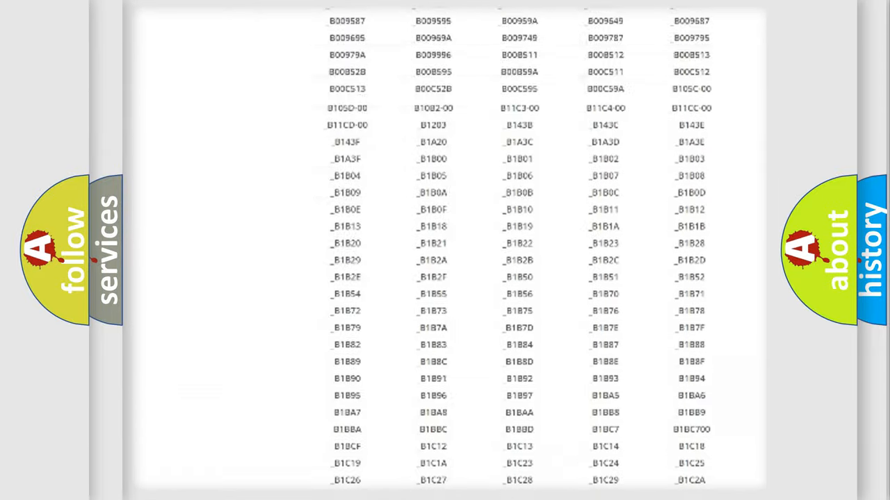
{"action": "scroll", "scroll_direction": "up", "scroll_amount": 3}
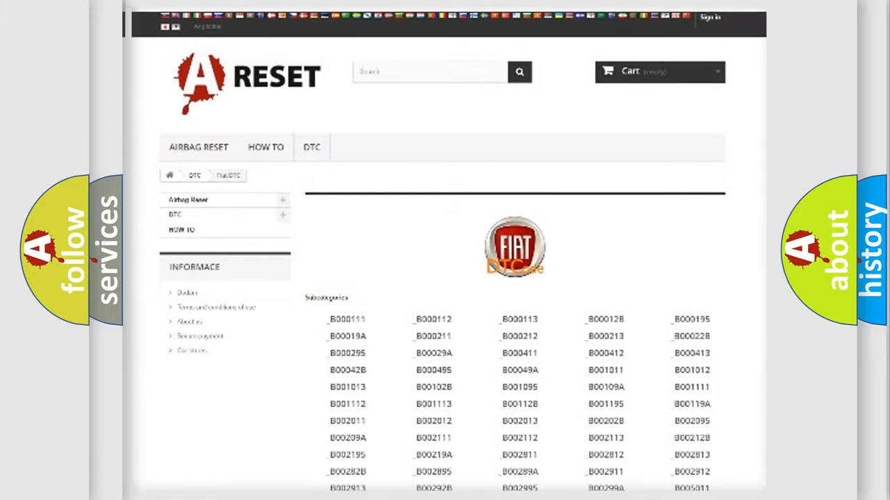